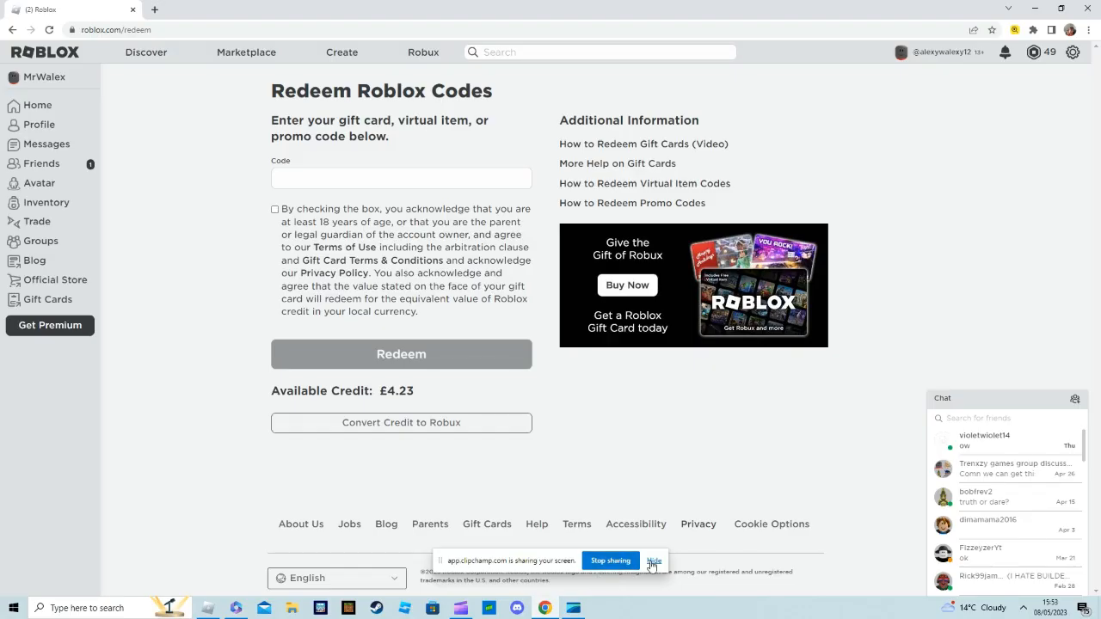
Go to the Creations list of experiences in the Creator Dashboard
{"action": "left_click", "coordinate": [654, 561]}
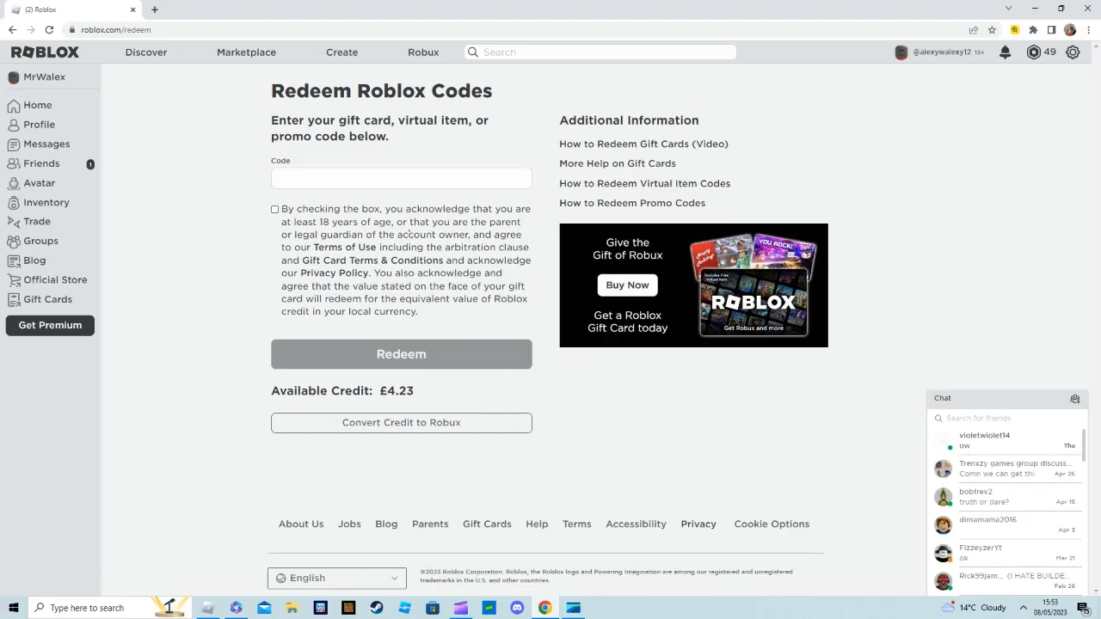
{"action": "mouse_move", "coordinate": [341, 51]}
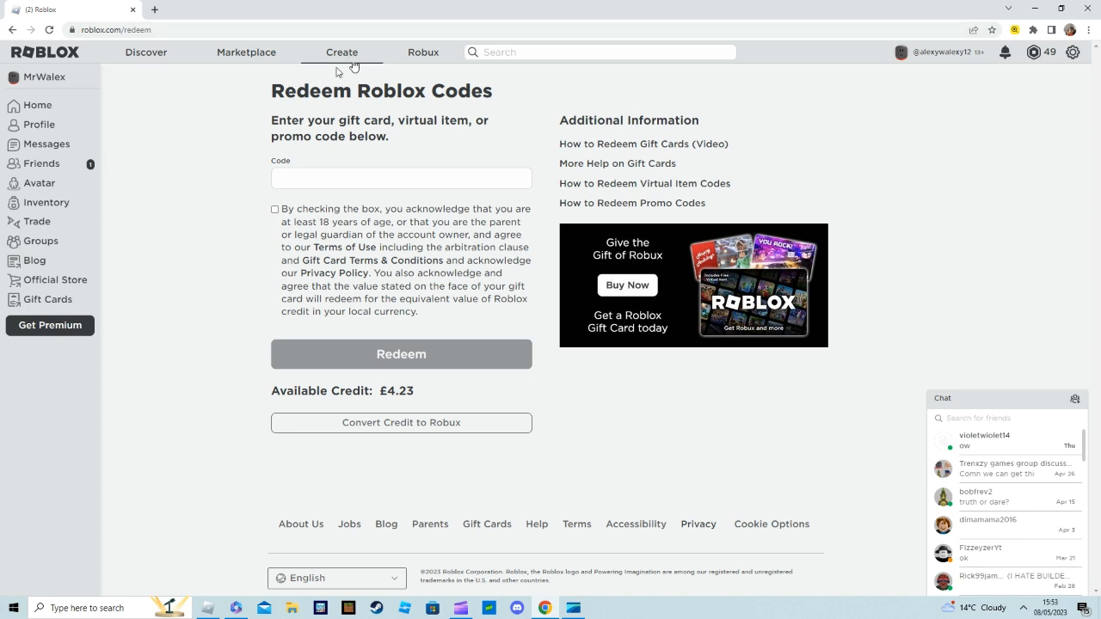
{"action": "mouse_move", "coordinate": [805, 454]}
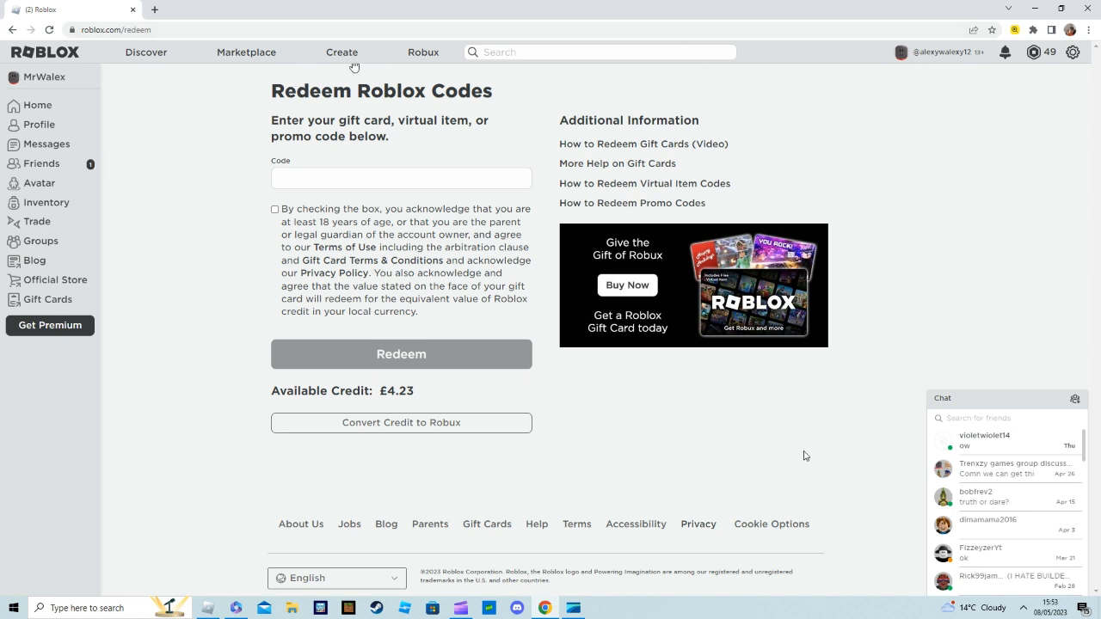
{"action": "mouse_move", "coordinate": [199, 88]}
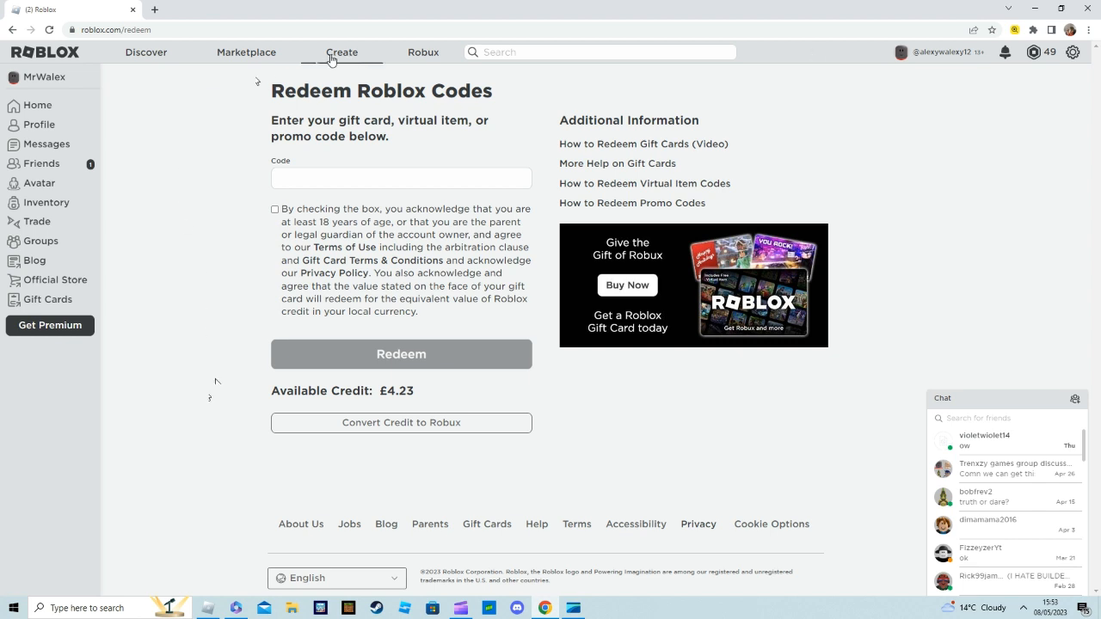
{"action": "mouse_move", "coordinate": [815, 55]}
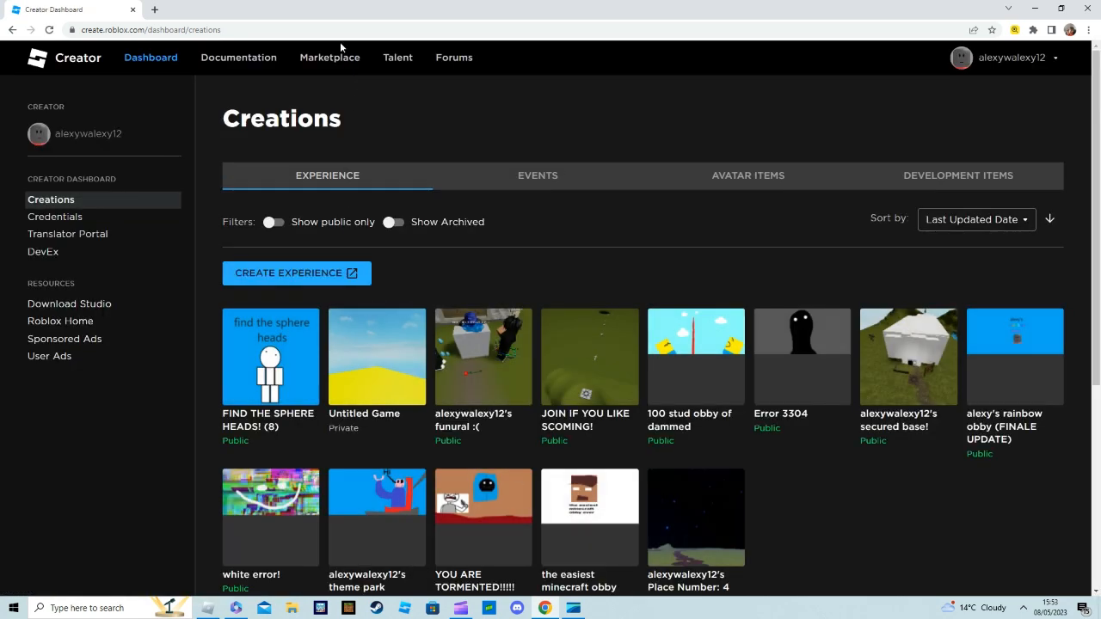
{"action": "mouse_move", "coordinate": [386, 181]}
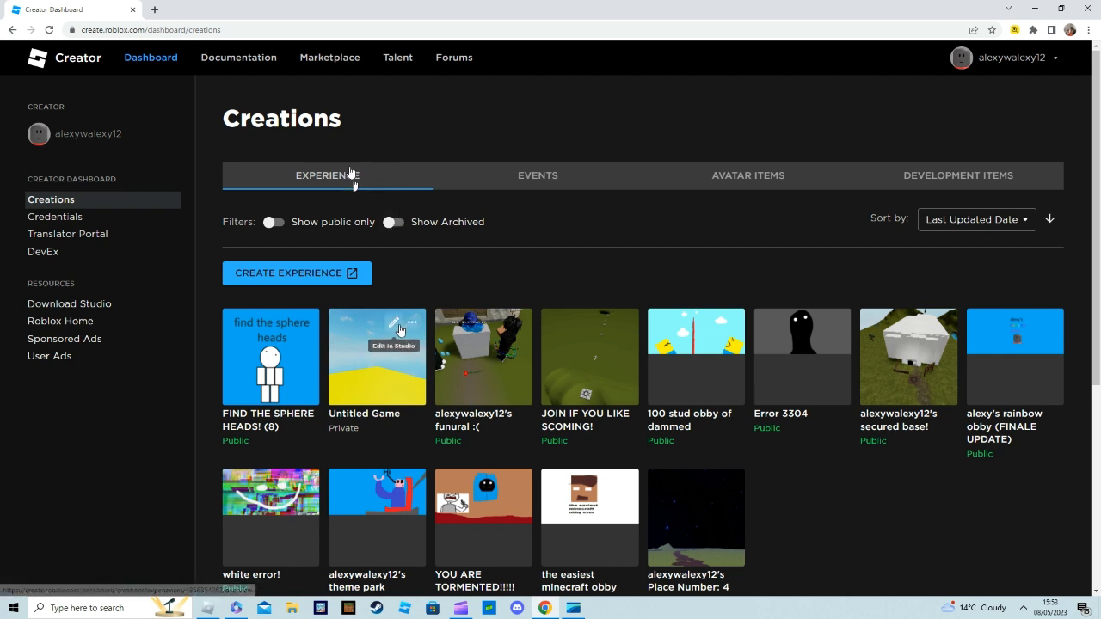
{"action": "mouse_move", "coordinate": [19, 239]}
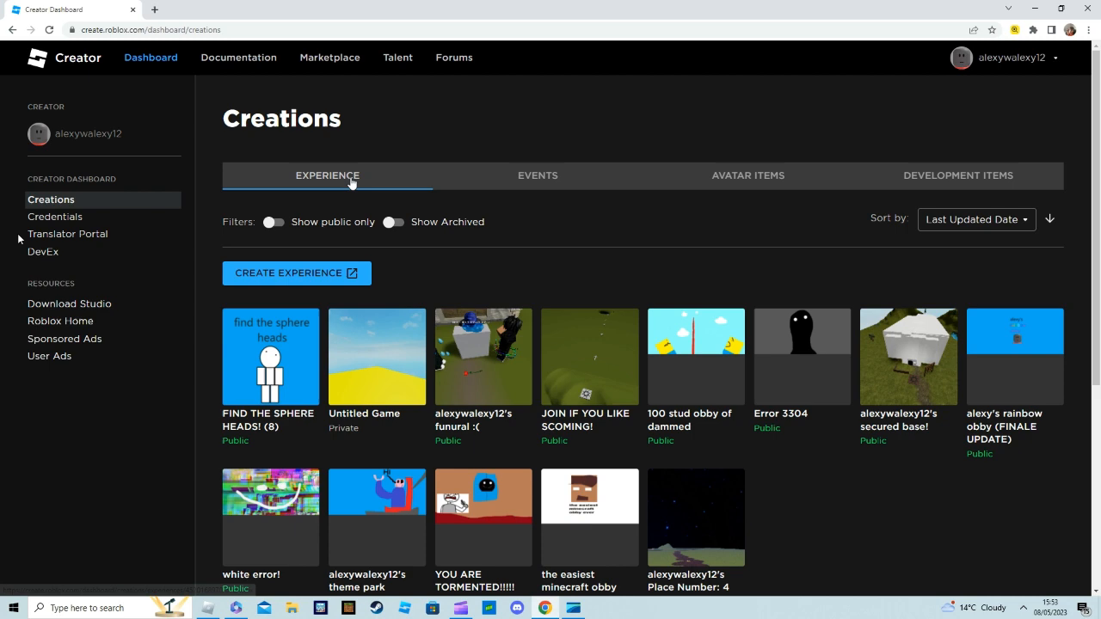
Reach the Icon settings of Untitled Game's start place via its Places list
{"action": "left_click", "coordinate": [377, 356]}
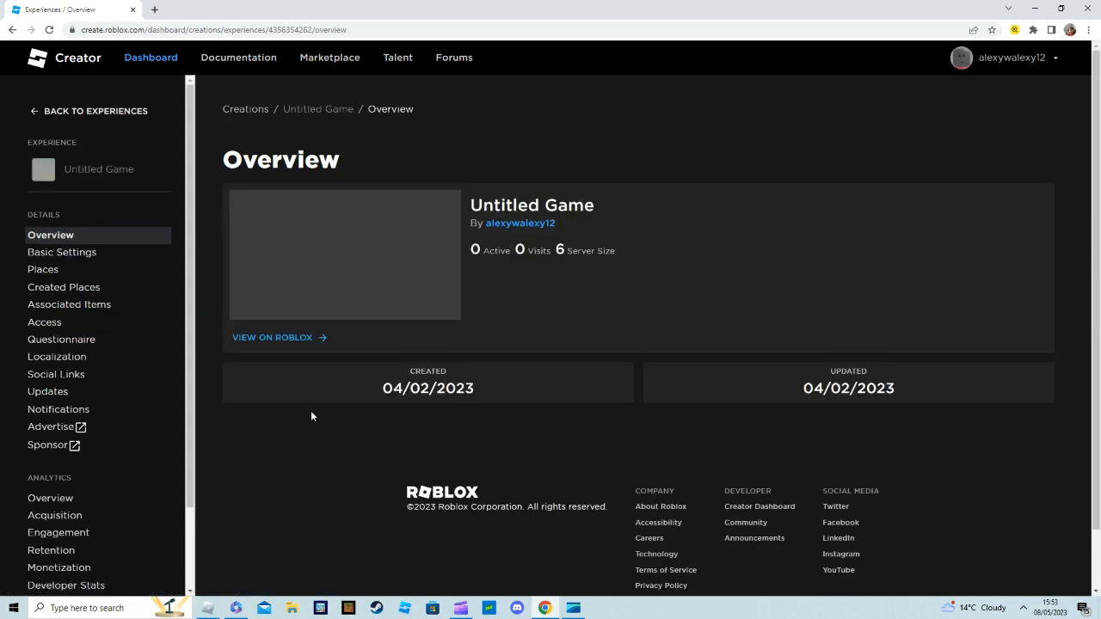
{"action": "left_click", "coordinate": [43, 269]}
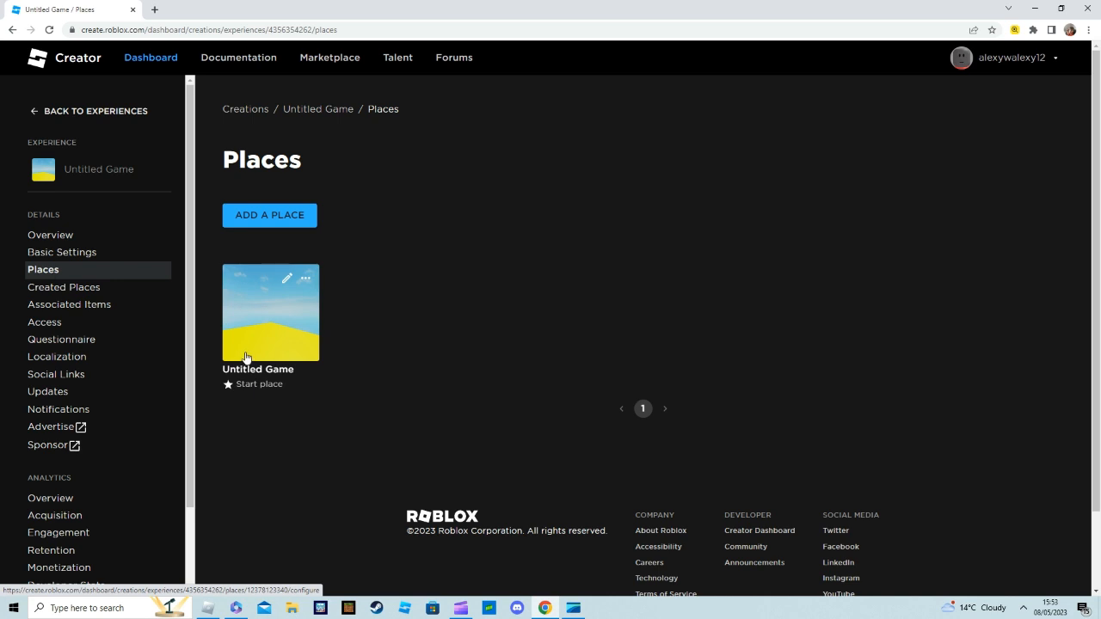
{"action": "left_click", "coordinate": [285, 279]}
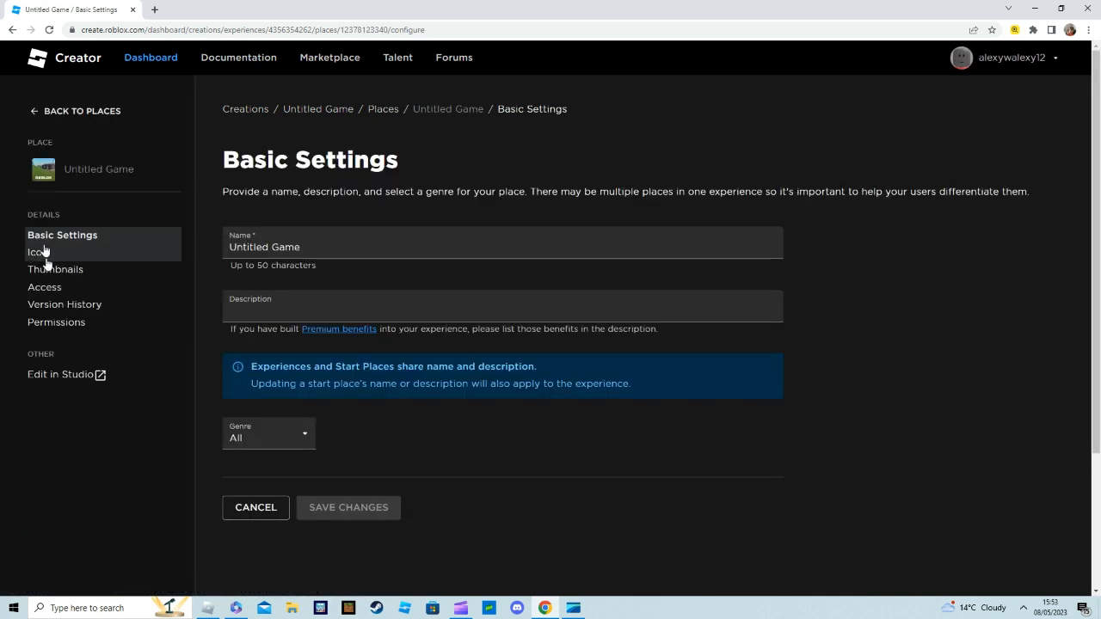
{"action": "mouse_move", "coordinate": [38, 251]}
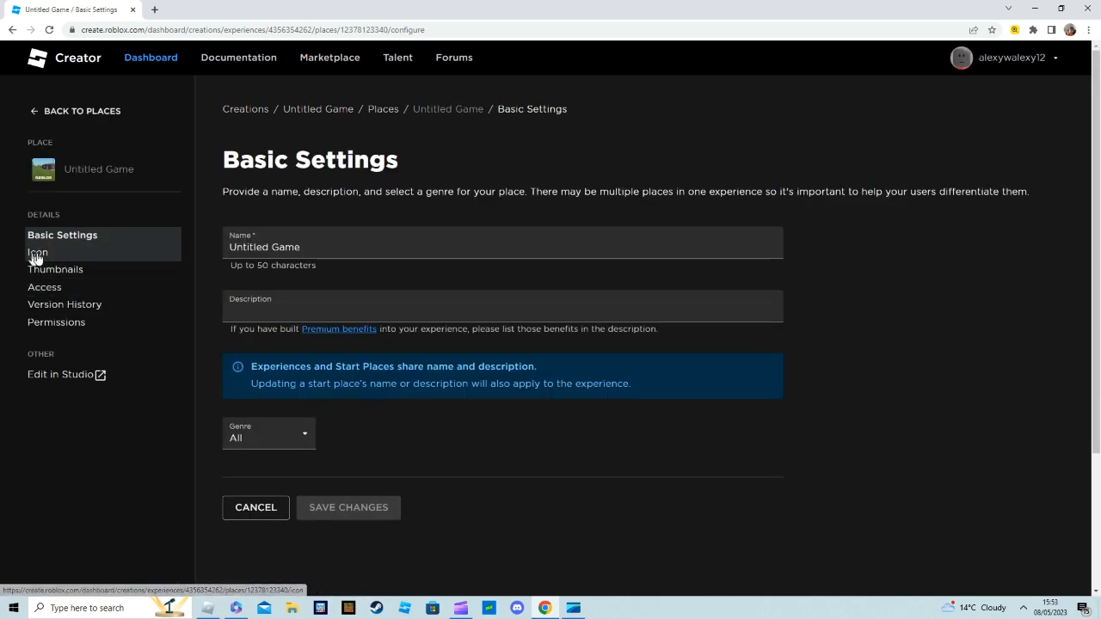
{"action": "left_click", "coordinate": [38, 251]}
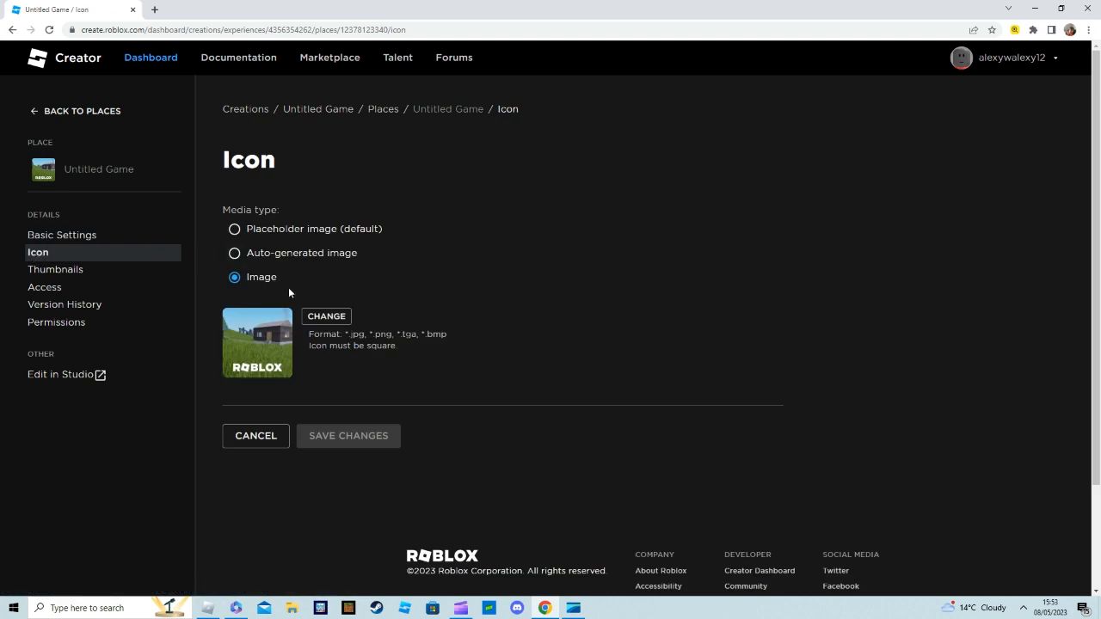
{"action": "mouse_move", "coordinate": [175, 419]}
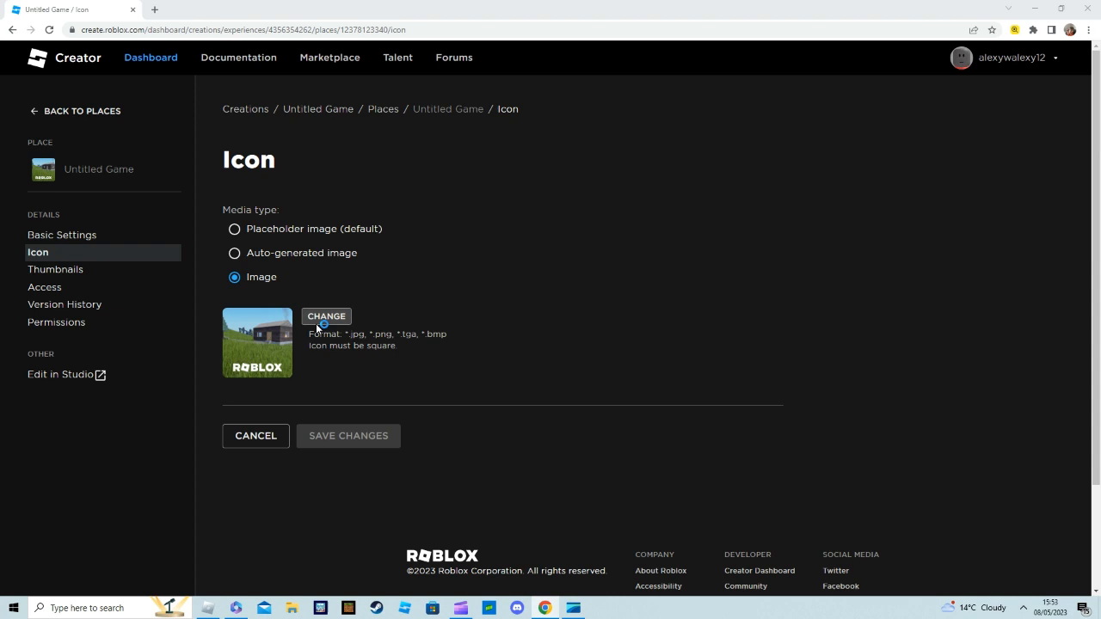
Upload the 'icon' file from Downloads as the new place icon
{"action": "left_click", "coordinate": [327, 317]}
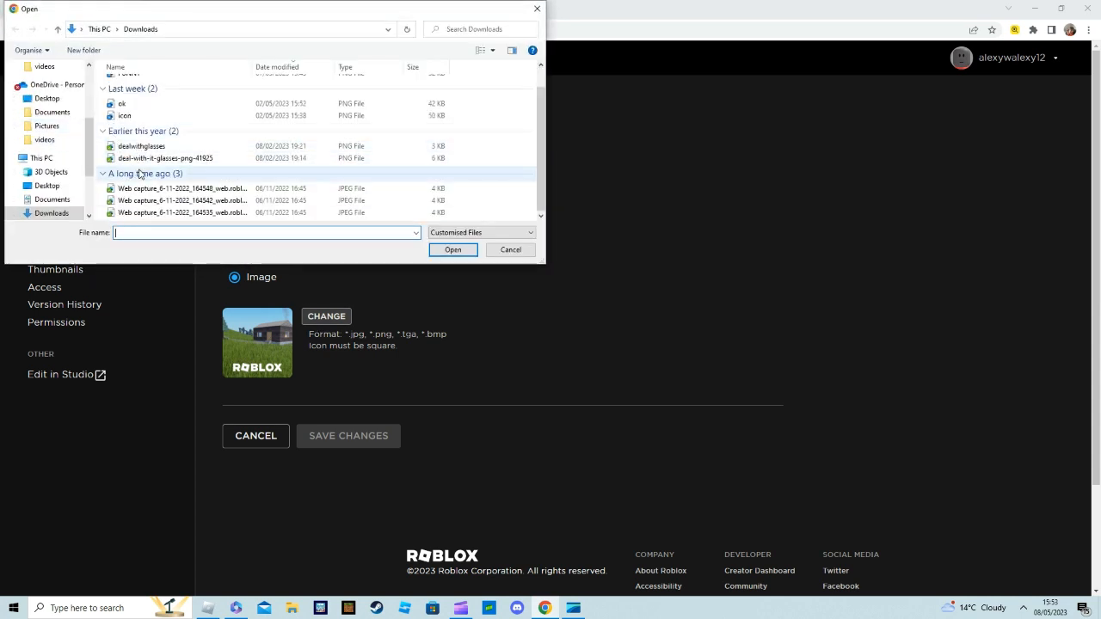
{"action": "left_click", "coordinate": [124, 115]}
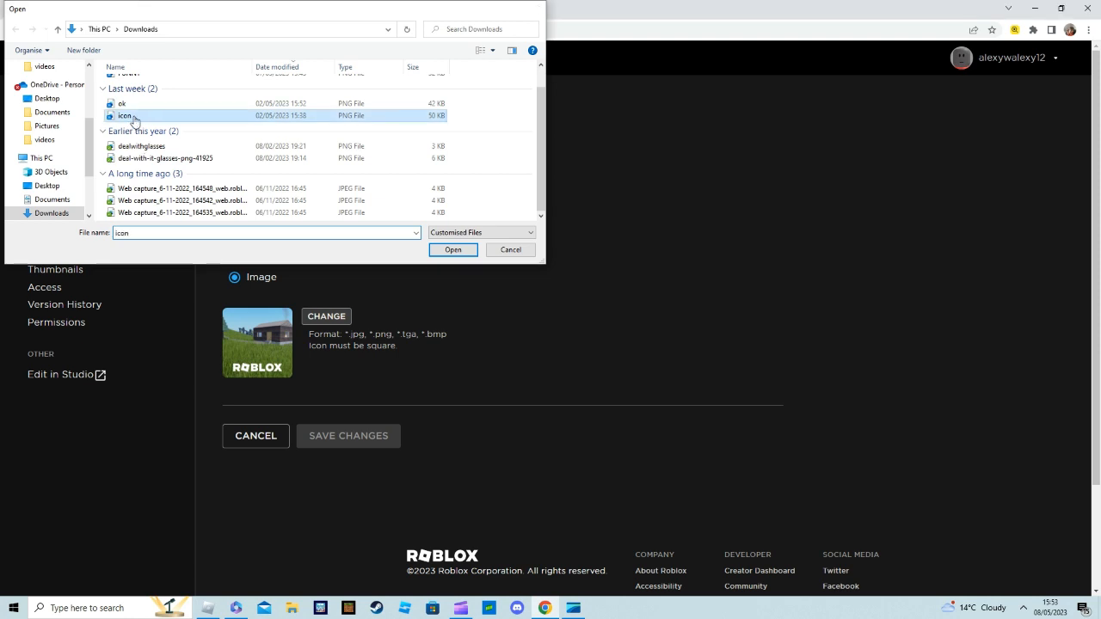
{"action": "left_click", "coordinate": [452, 250]}
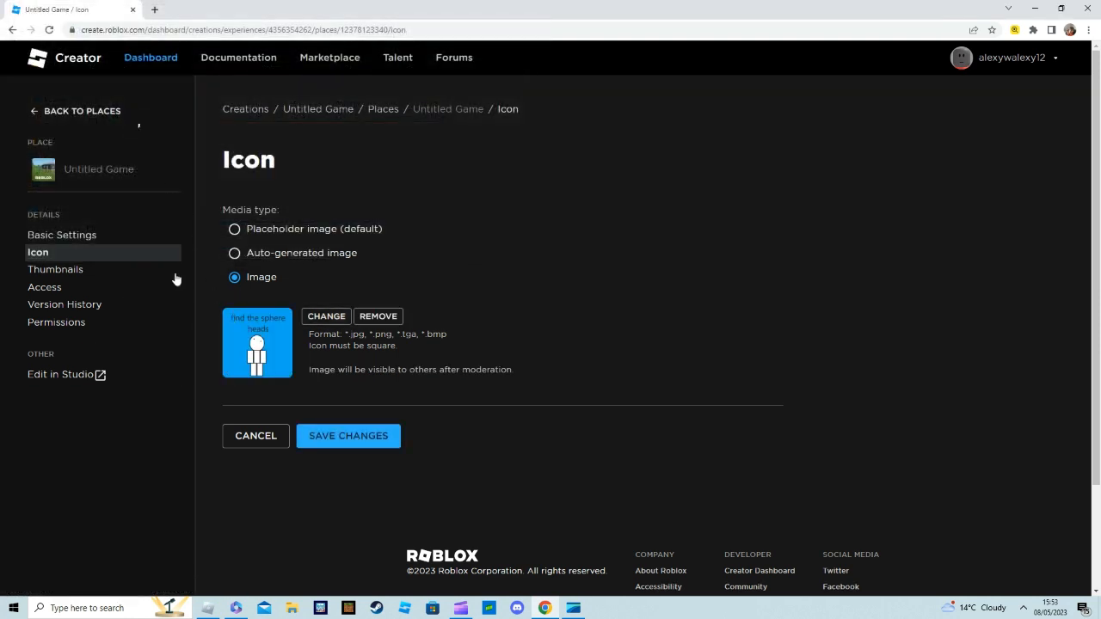
{"action": "mouse_move", "coordinate": [273, 361]}
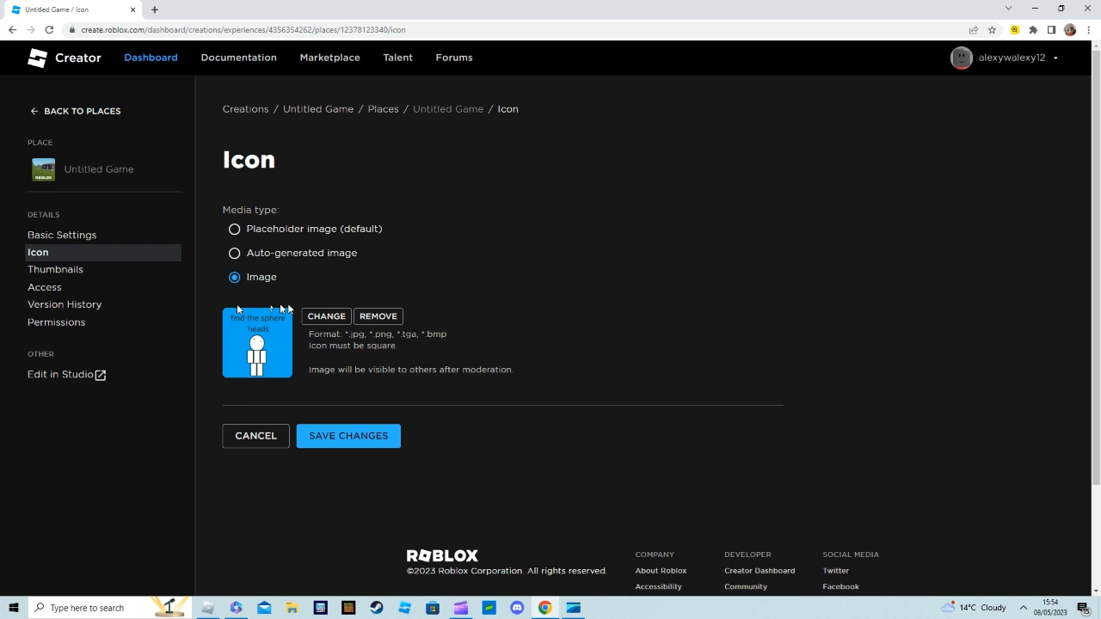
{"action": "mouse_move", "coordinate": [327, 434]}
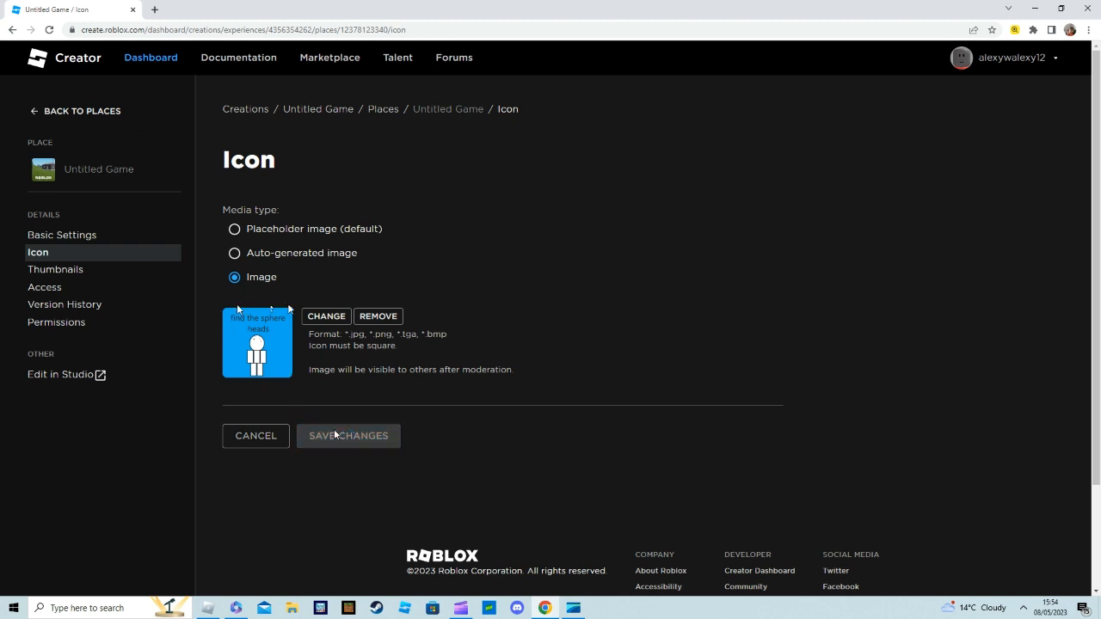
Save the new blue stick-figure icon for Untitled Game
{"action": "left_click", "coordinate": [348, 435]}
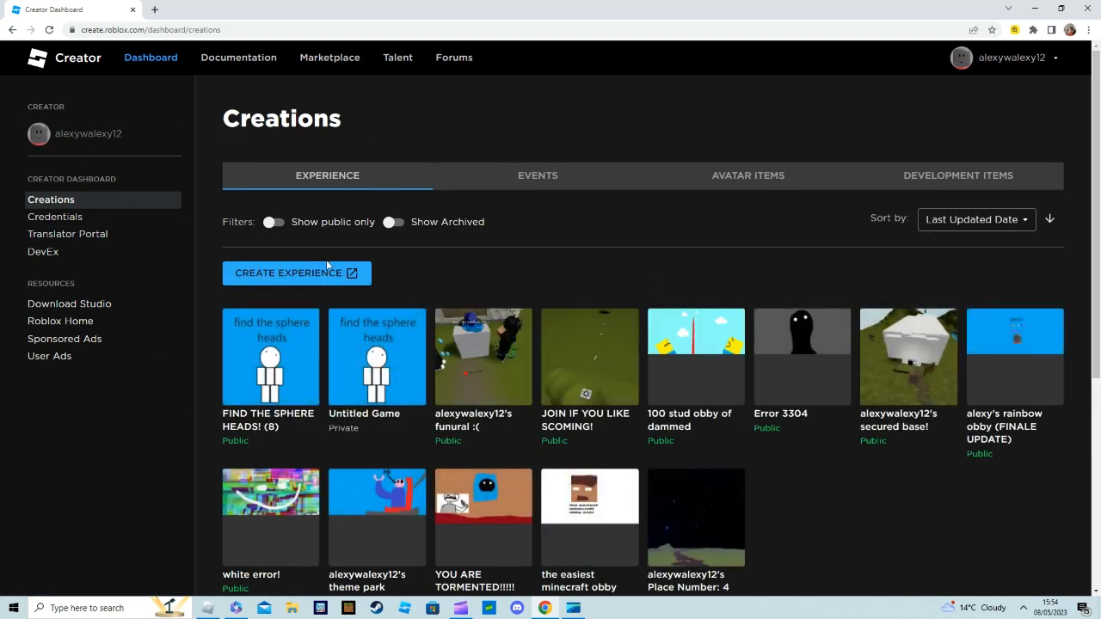
{"action": "mouse_move", "coordinate": [394, 341]}
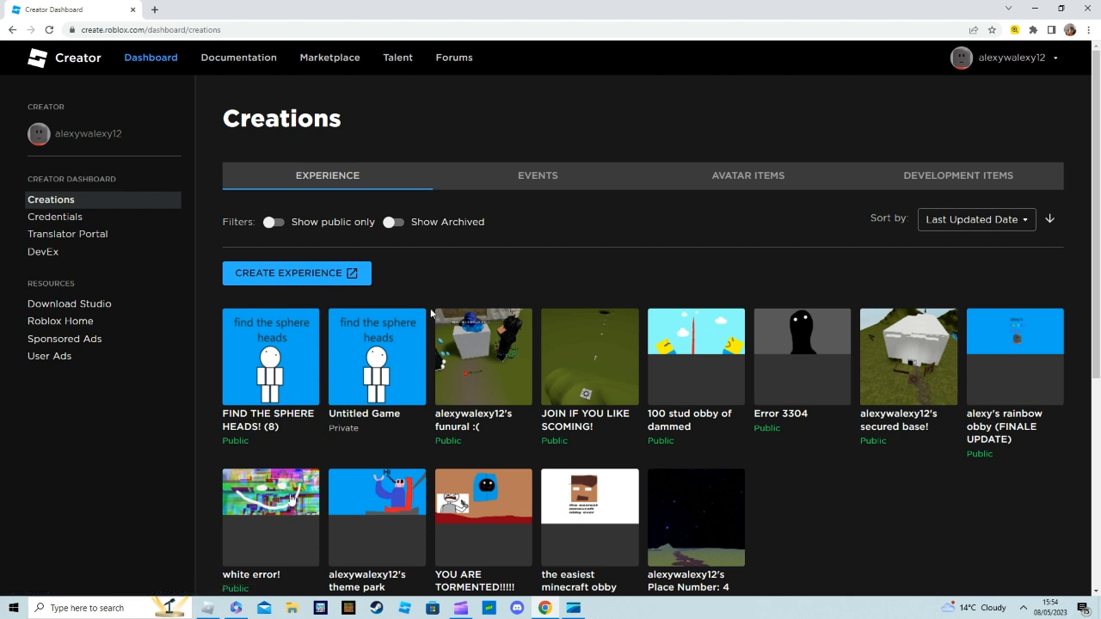
{"action": "mouse_move", "coordinate": [325, 456]}
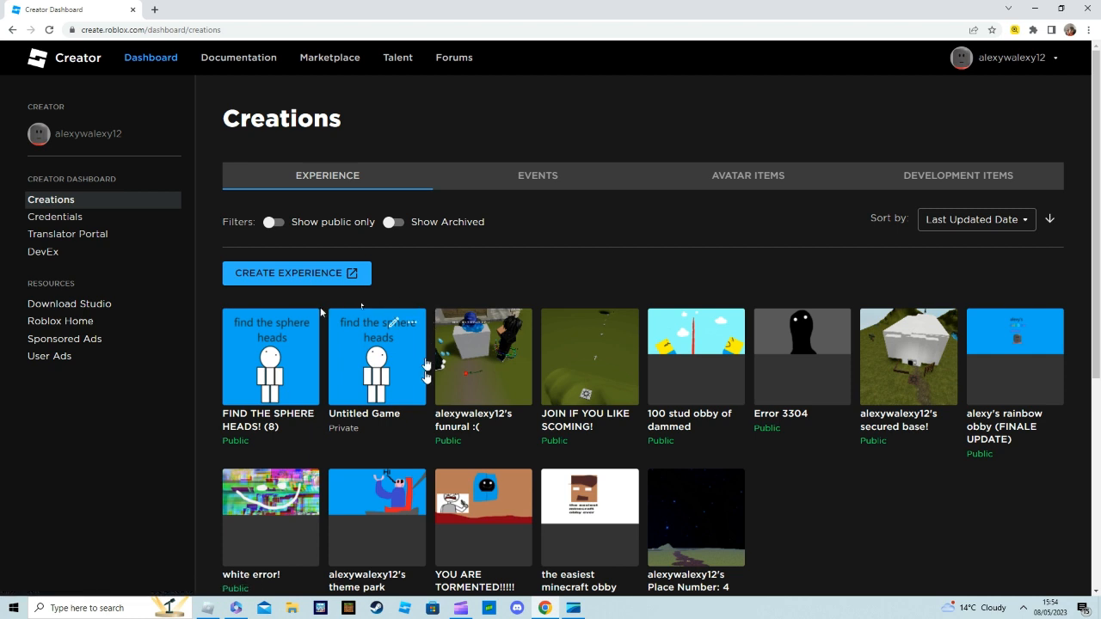
{"action": "mouse_move", "coordinate": [331, 362]}
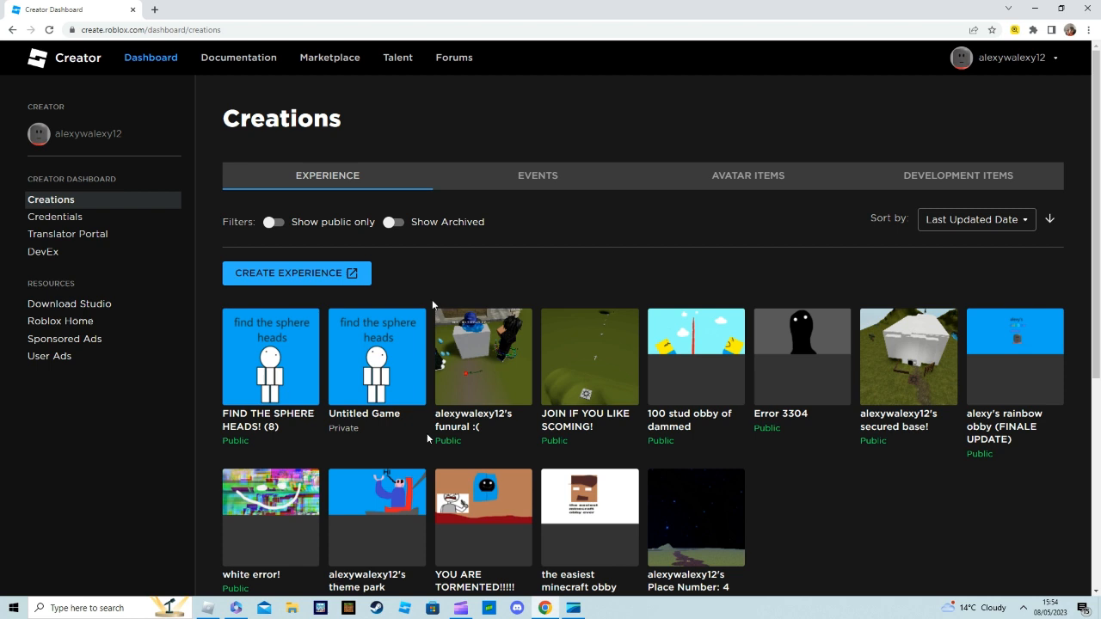
{"action": "mouse_move", "coordinate": [324, 392]}
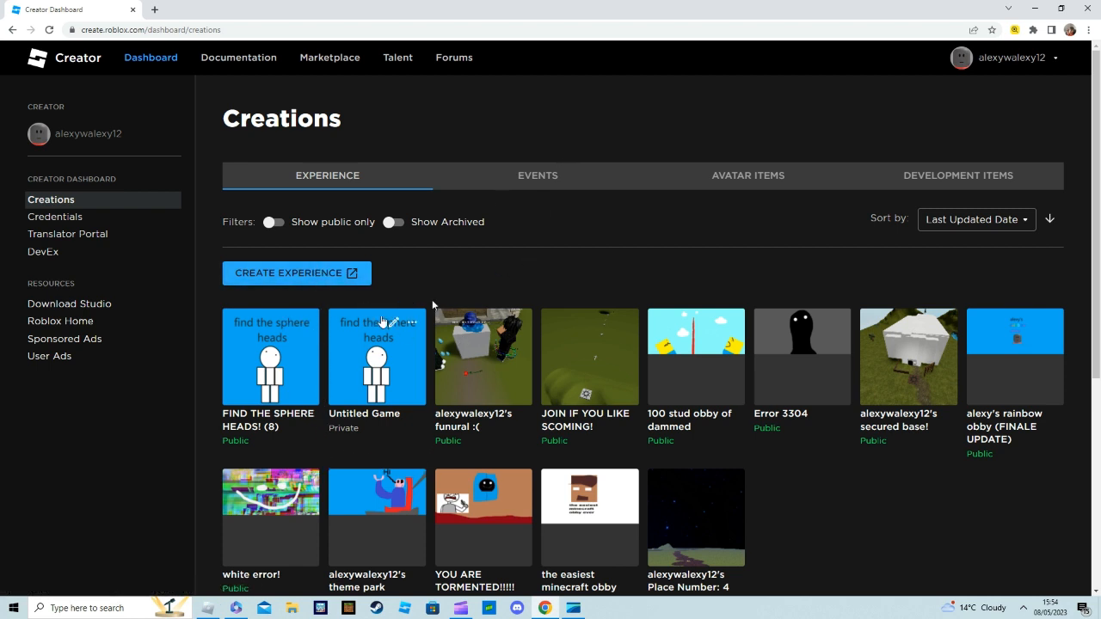
{"action": "mouse_move", "coordinate": [311, 461]}
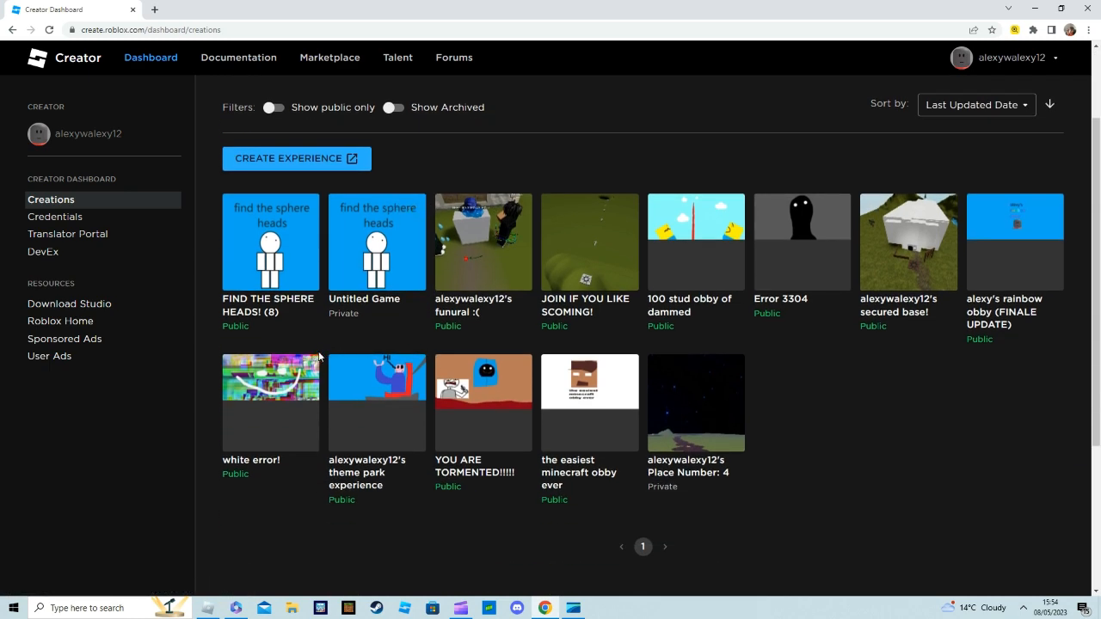
Scroll the Creations list to check Untitled Game's stick-figure thumbnail
{"action": "scroll", "scroll_direction": "up", "scroll_amount": 3}
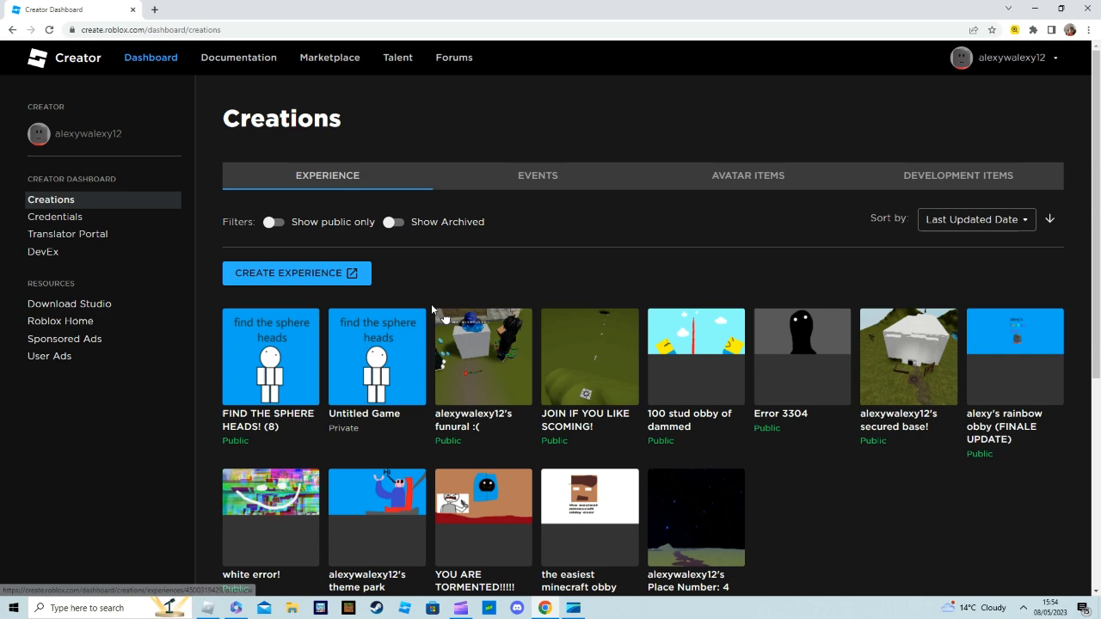
{"action": "scroll", "scroll_direction": "down", "scroll_amount": 3}
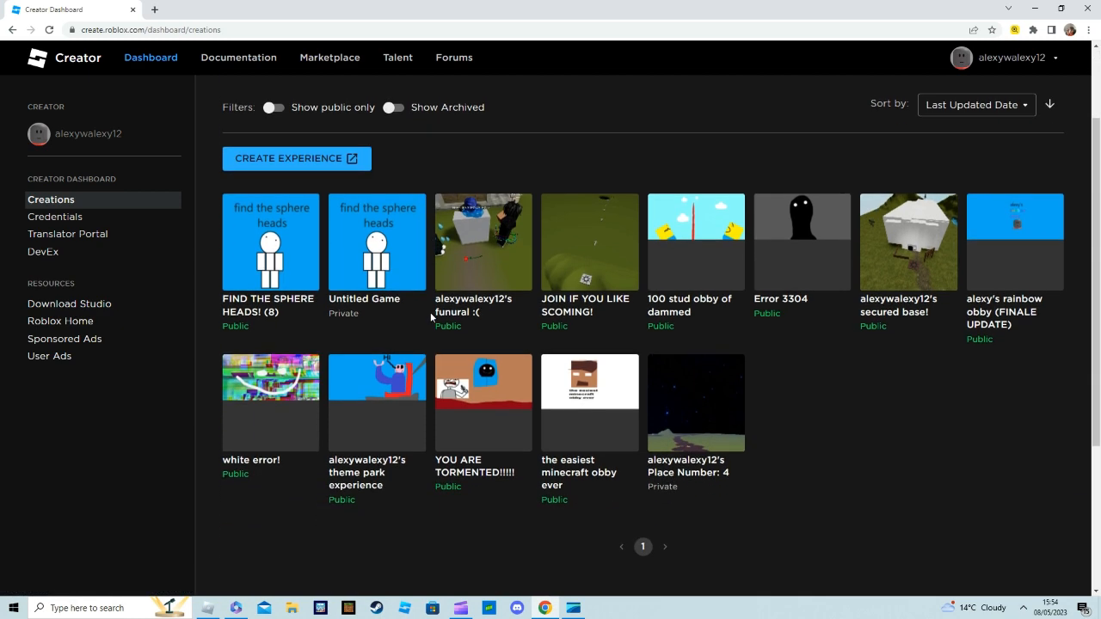